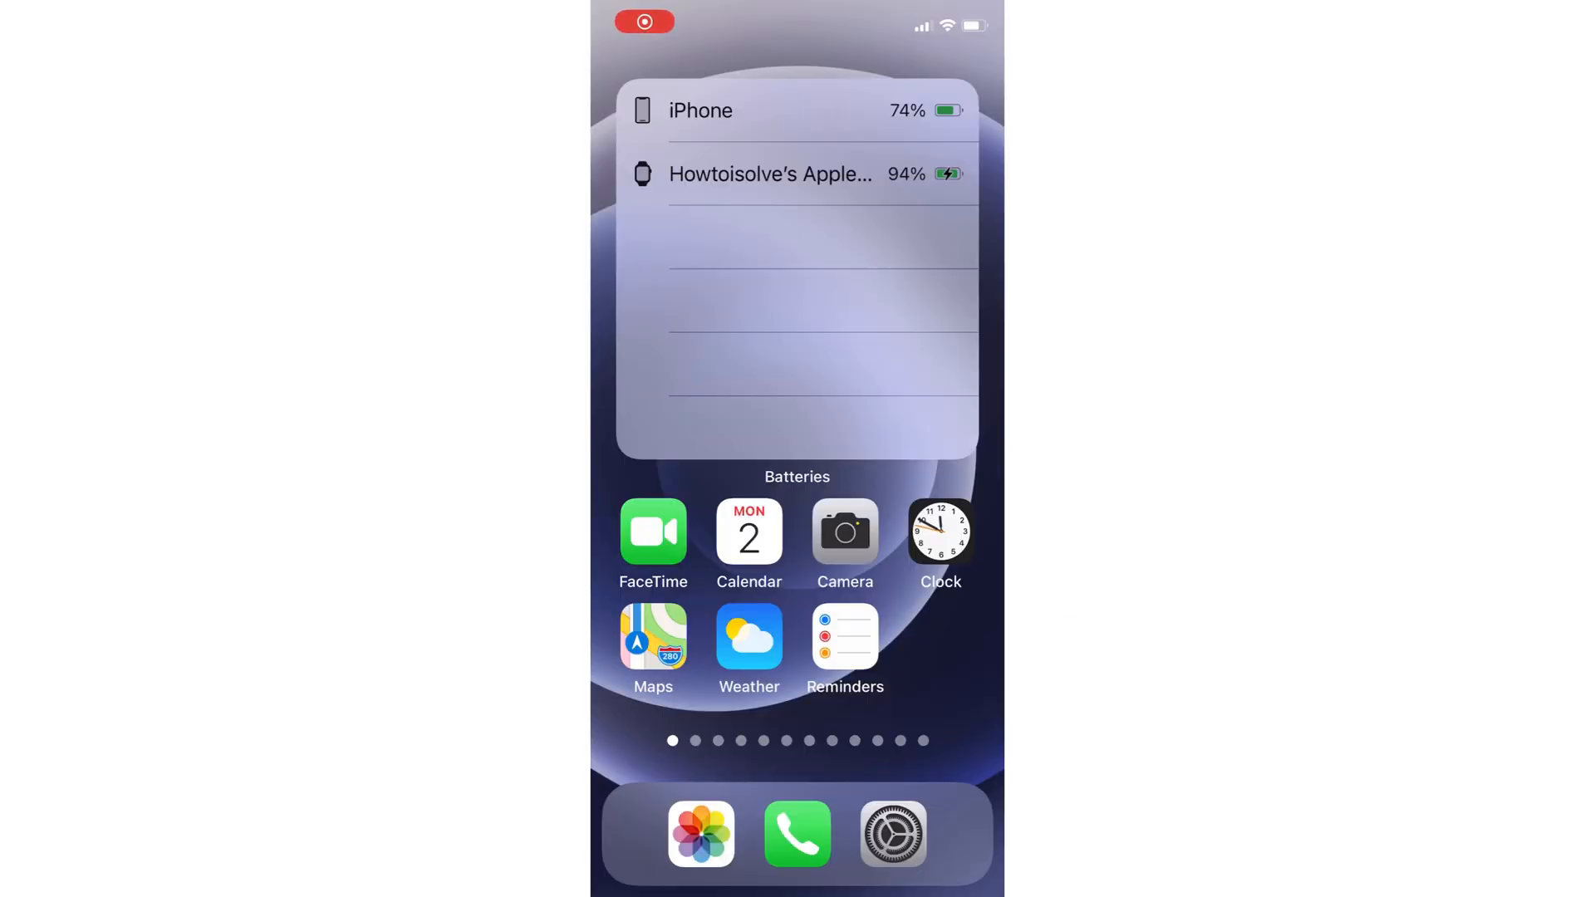
Step: Go to Settings, your Apple ID account, and its Subscriptions list showing the Apple One offer
left_click(893, 834)
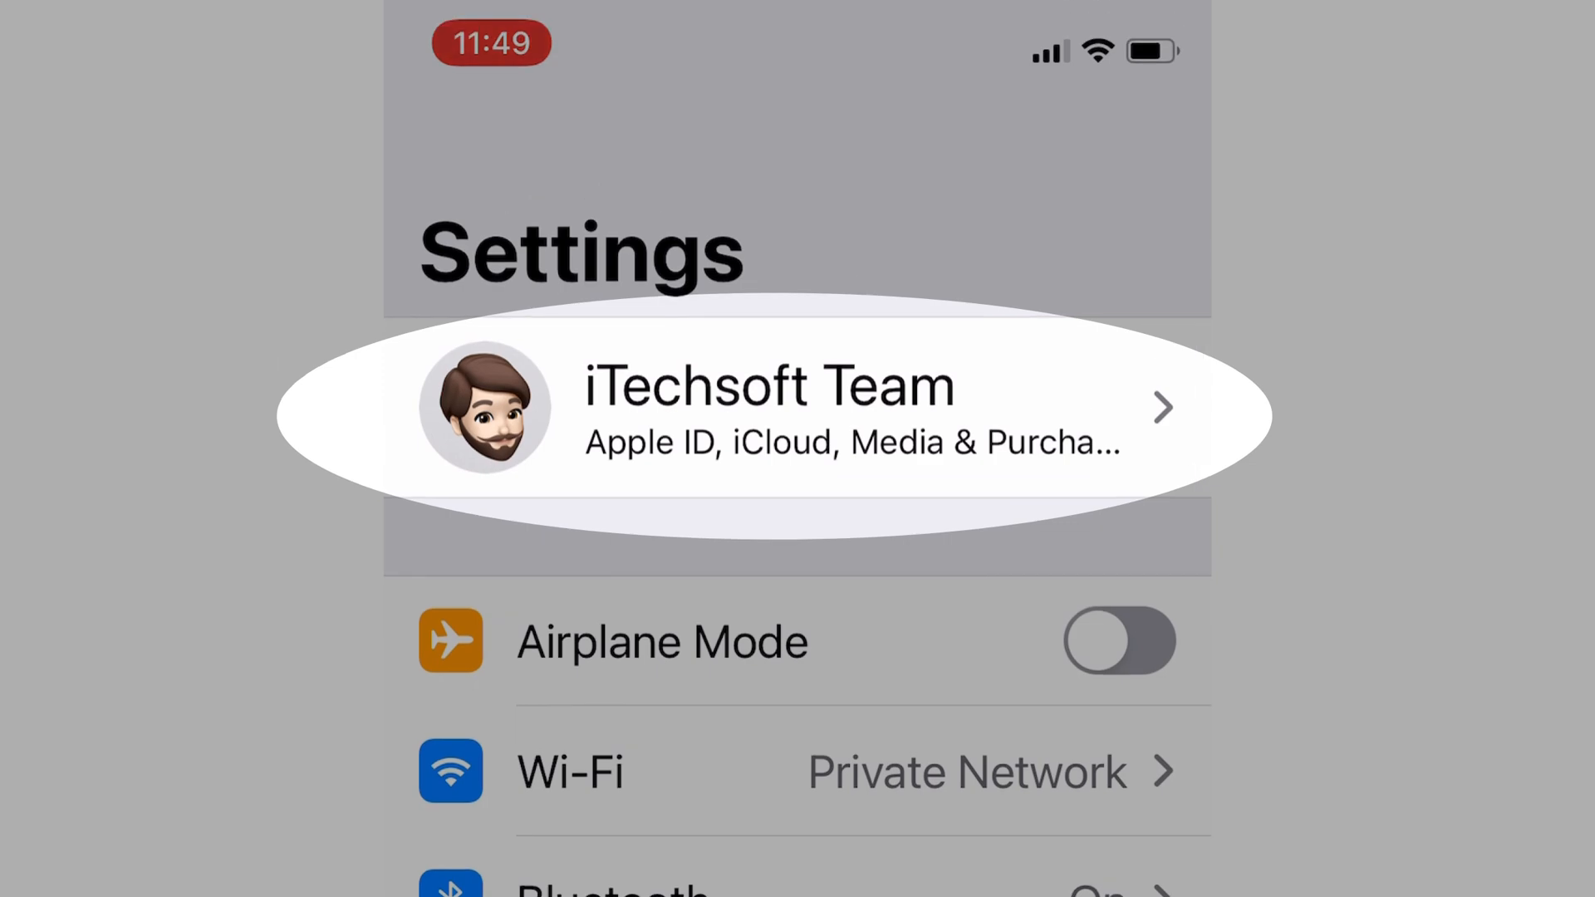
left_click(797, 408)
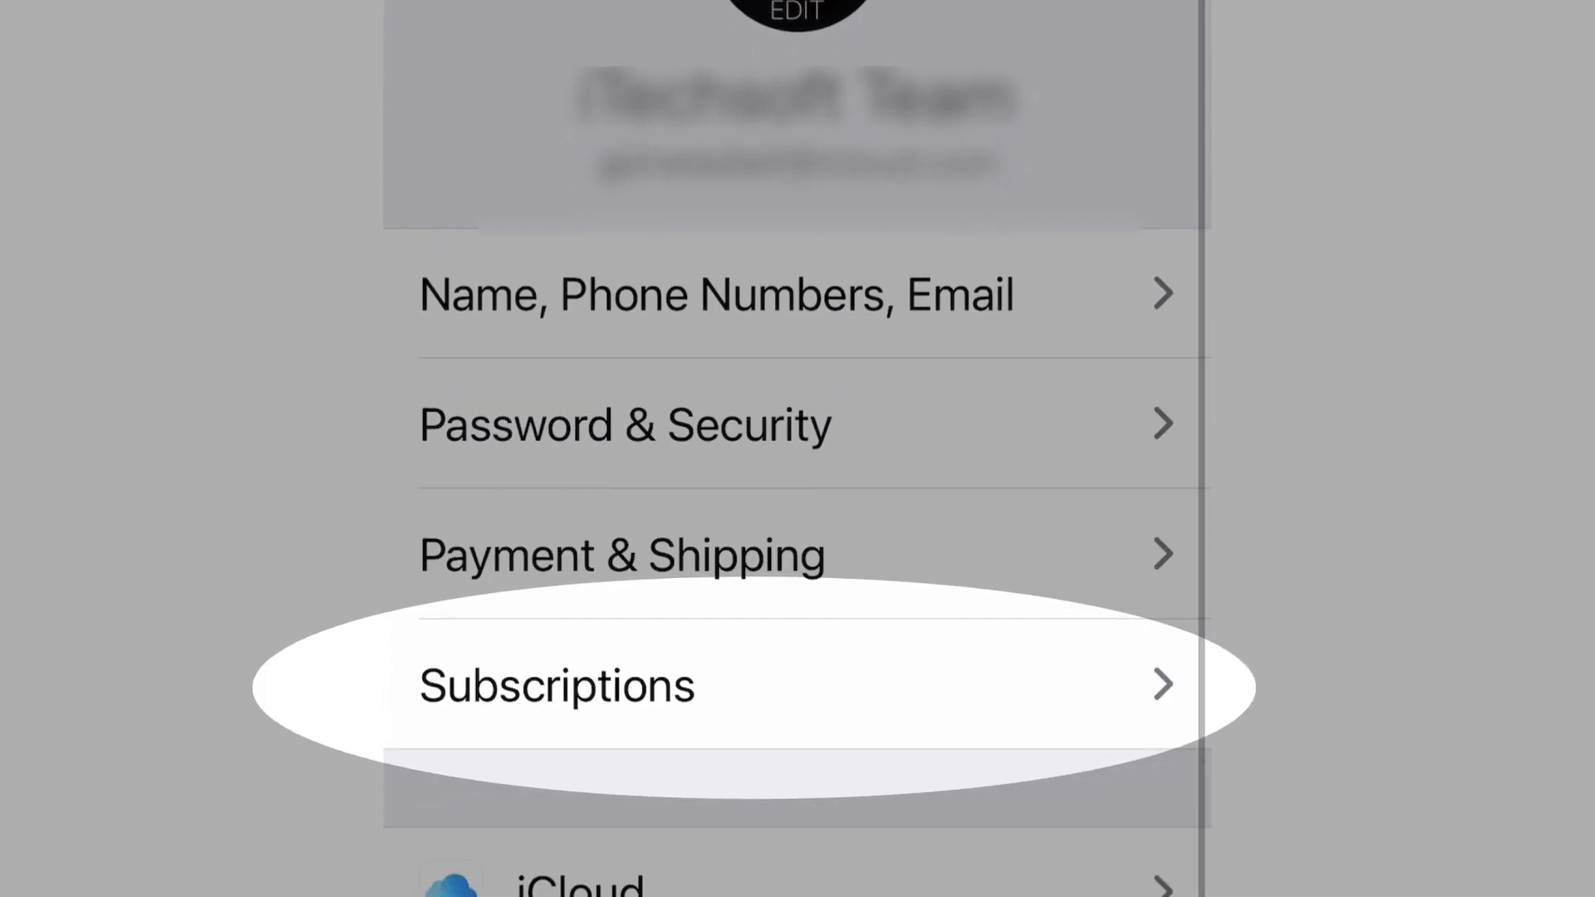
left_click(557, 685)
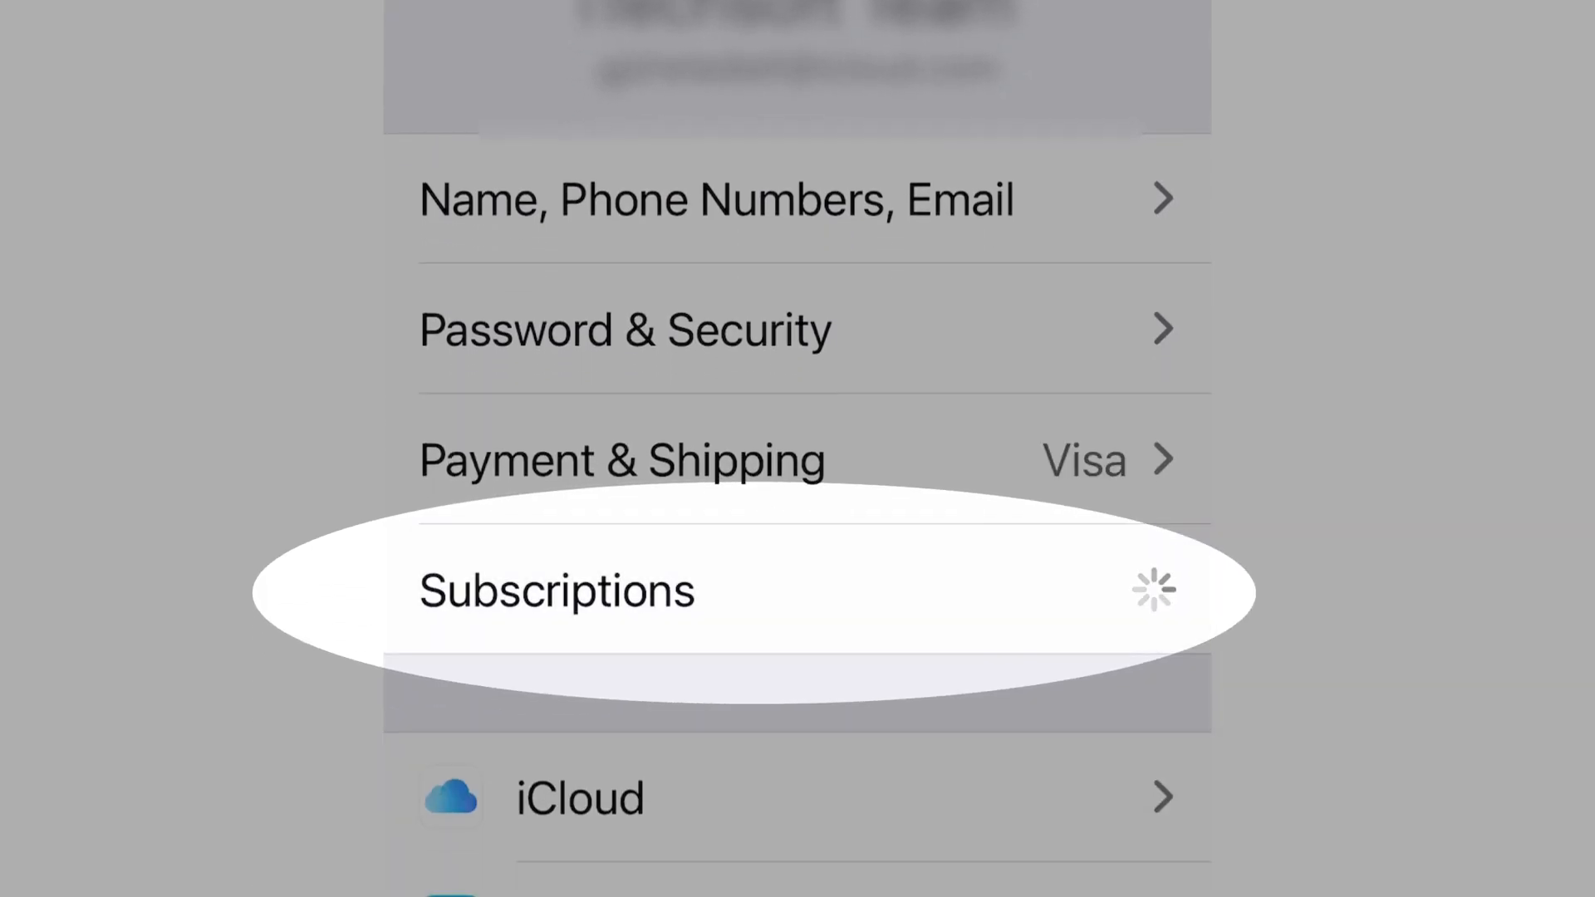
left_click(557, 590)
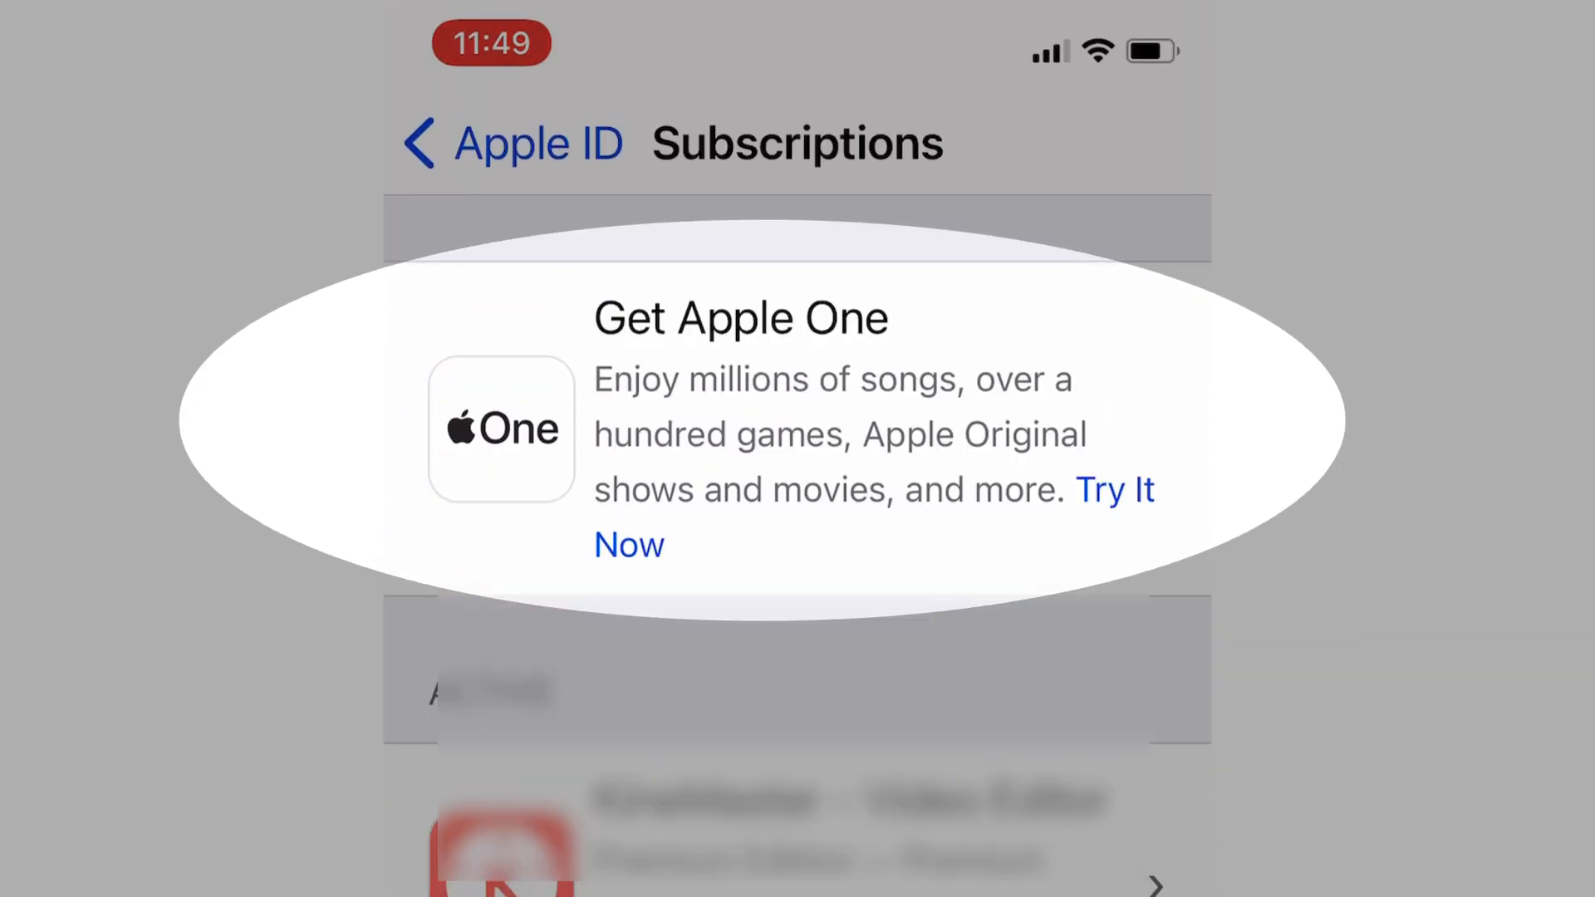
Step: Choose Apple One Individual and start its one-month free trial
left_click(1115, 490)
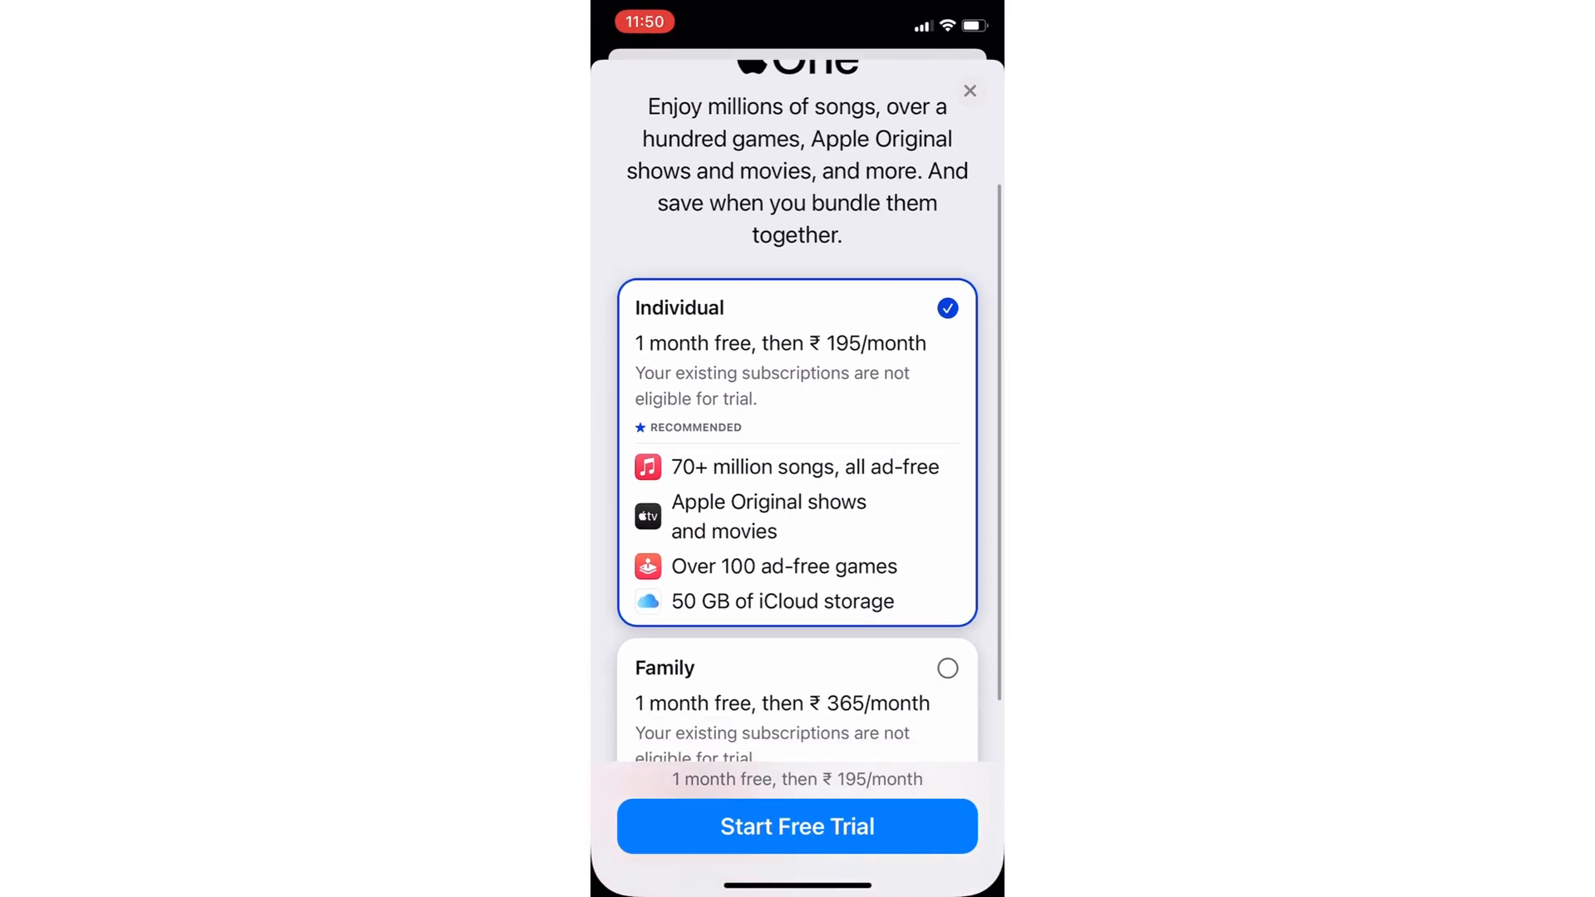
left_click(797, 667)
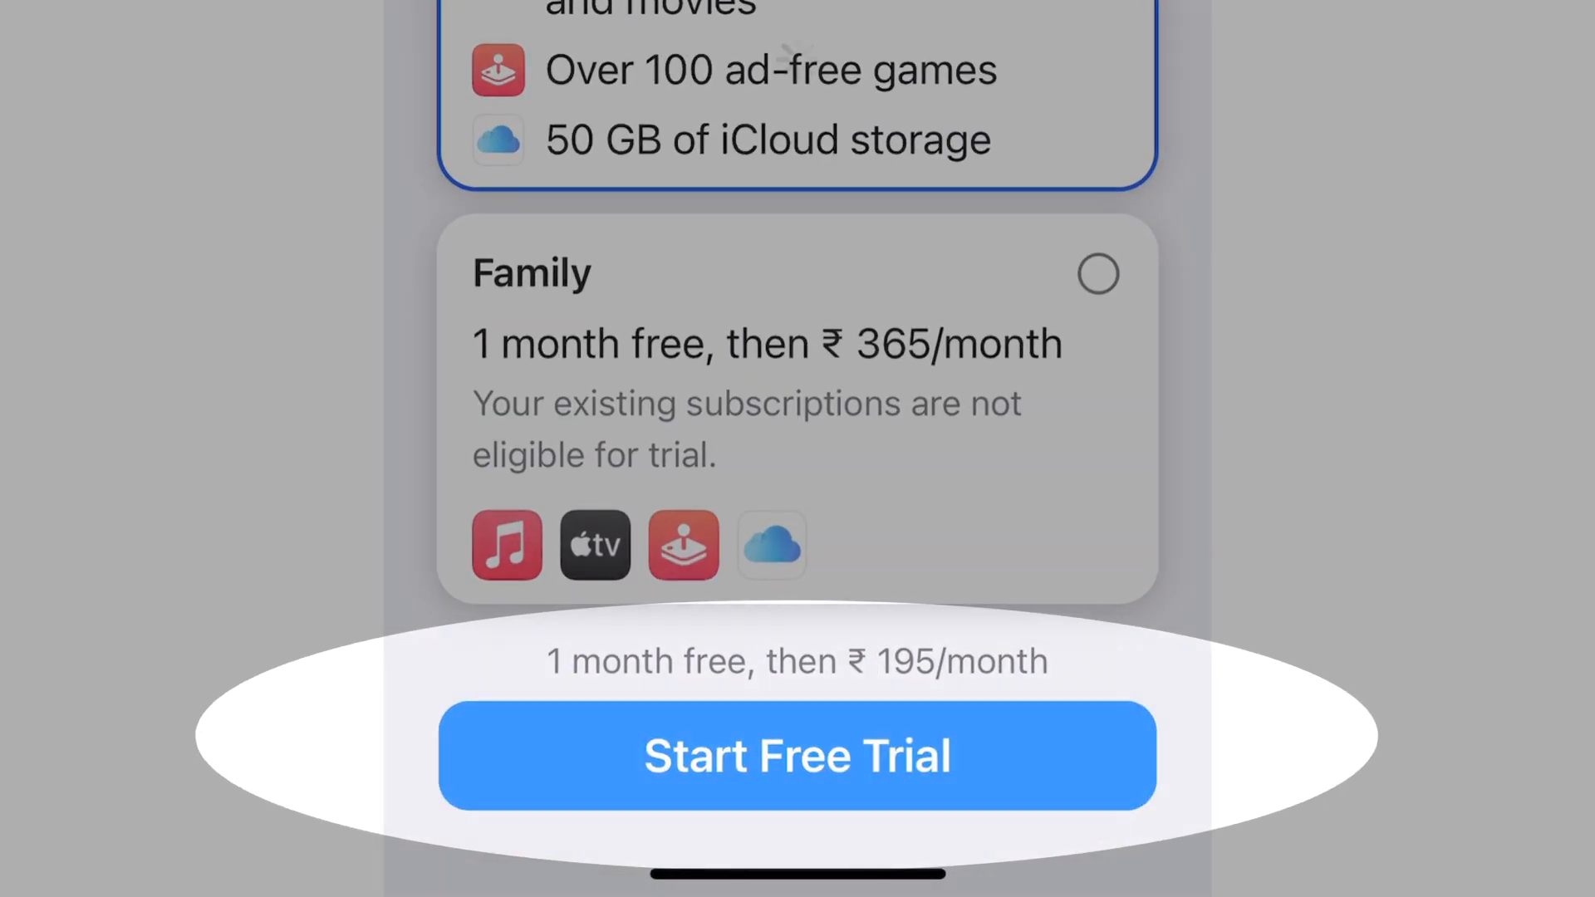
left_click(797, 756)
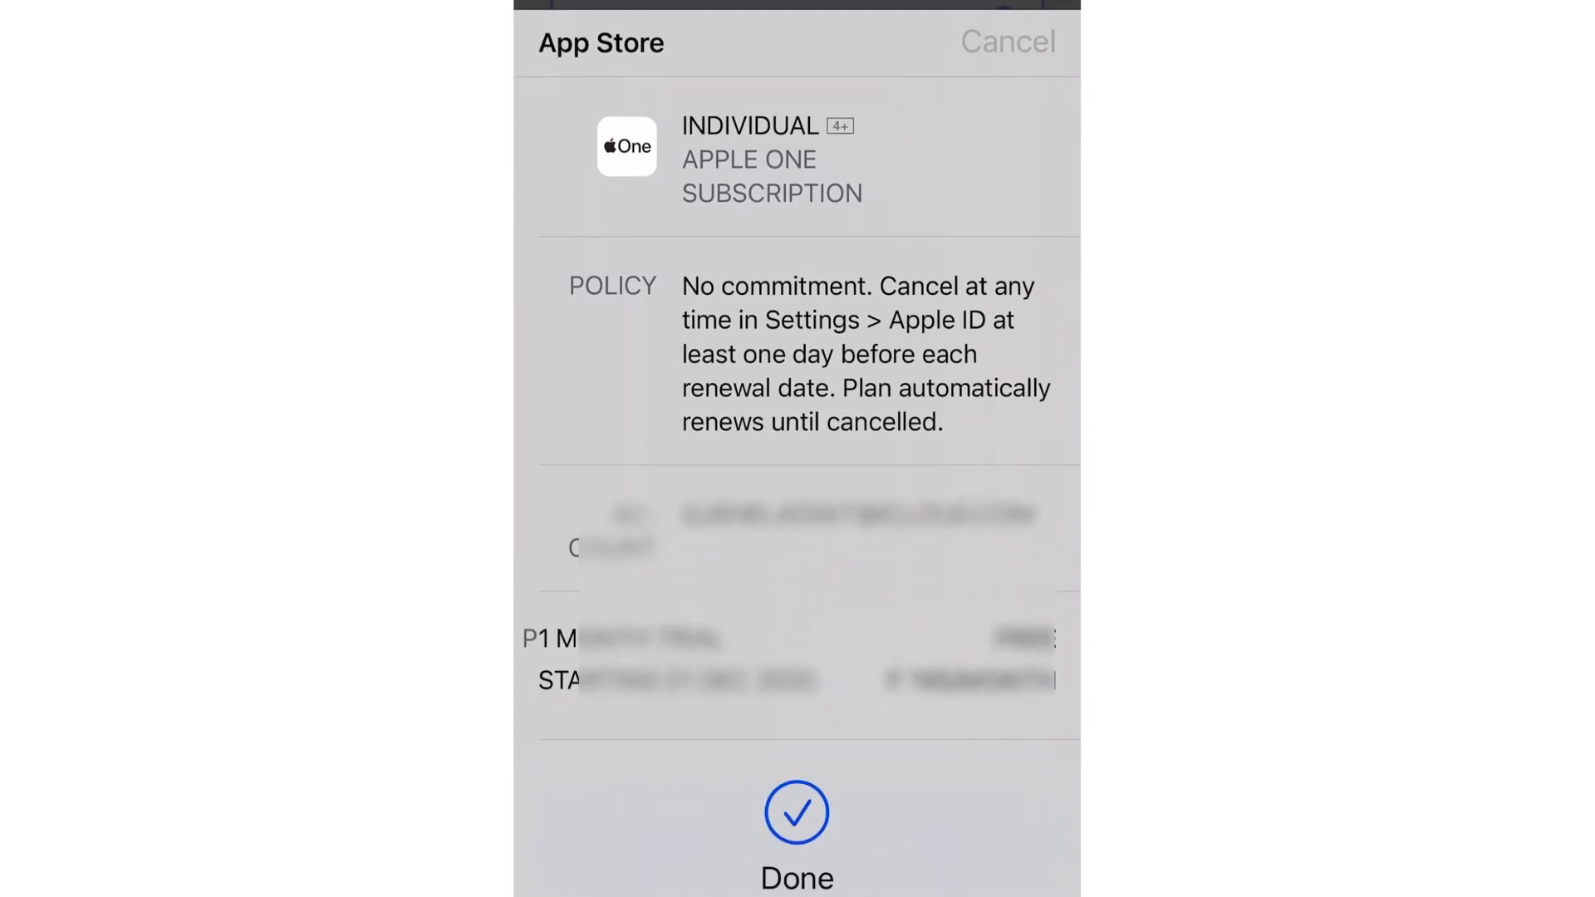
Step: Confirm the Apple One purchase and close the Welcome to Apple One screen
left_click(796, 826)
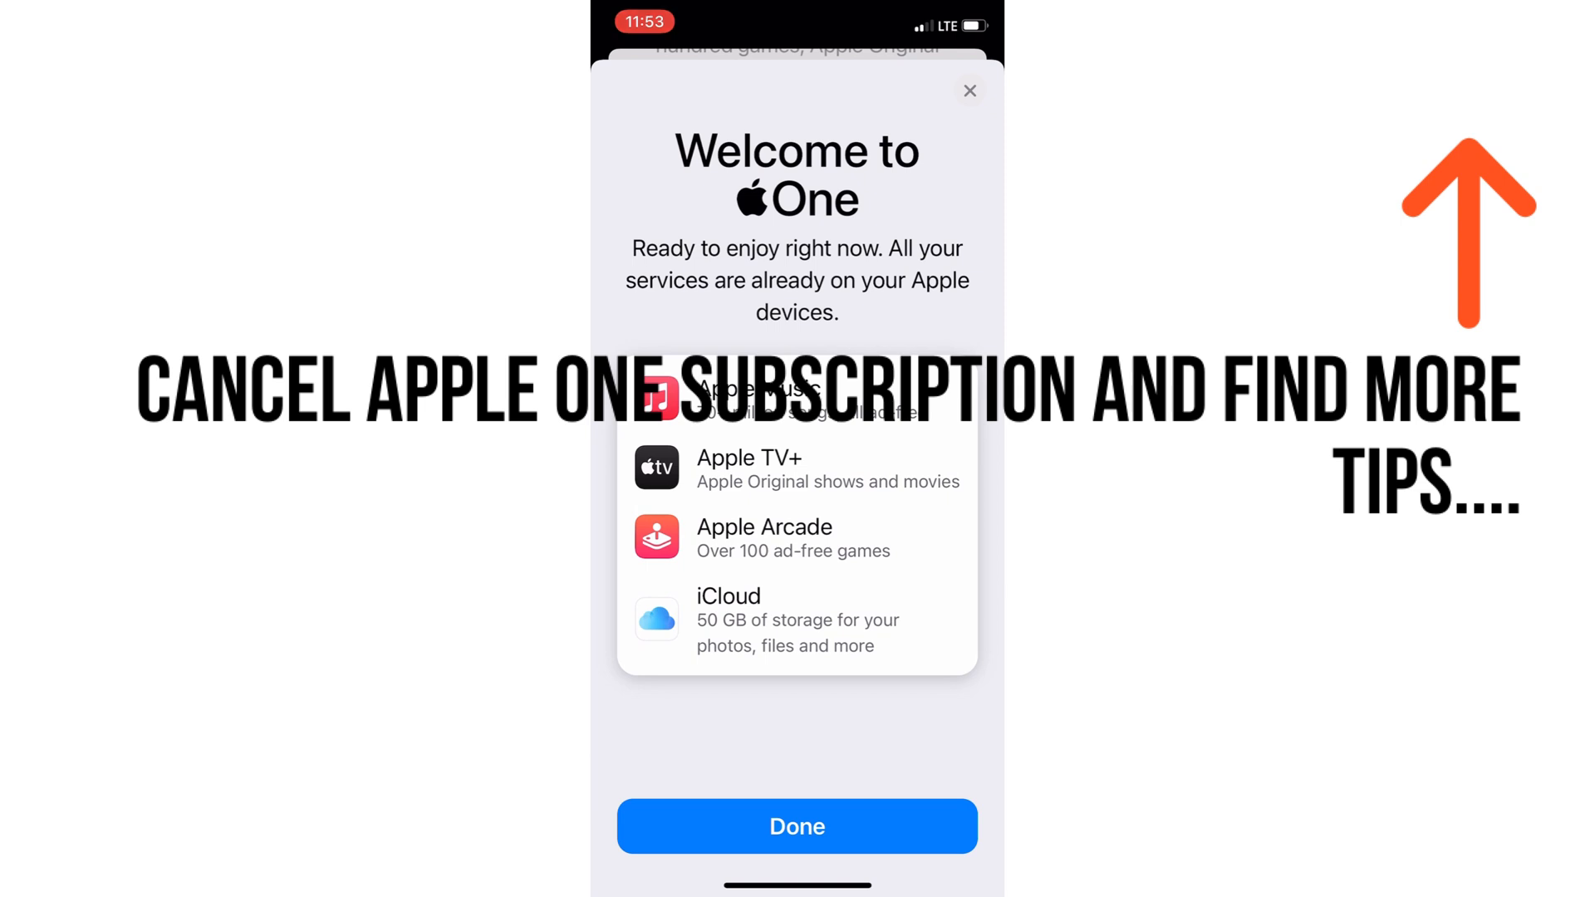
left_click(797, 826)
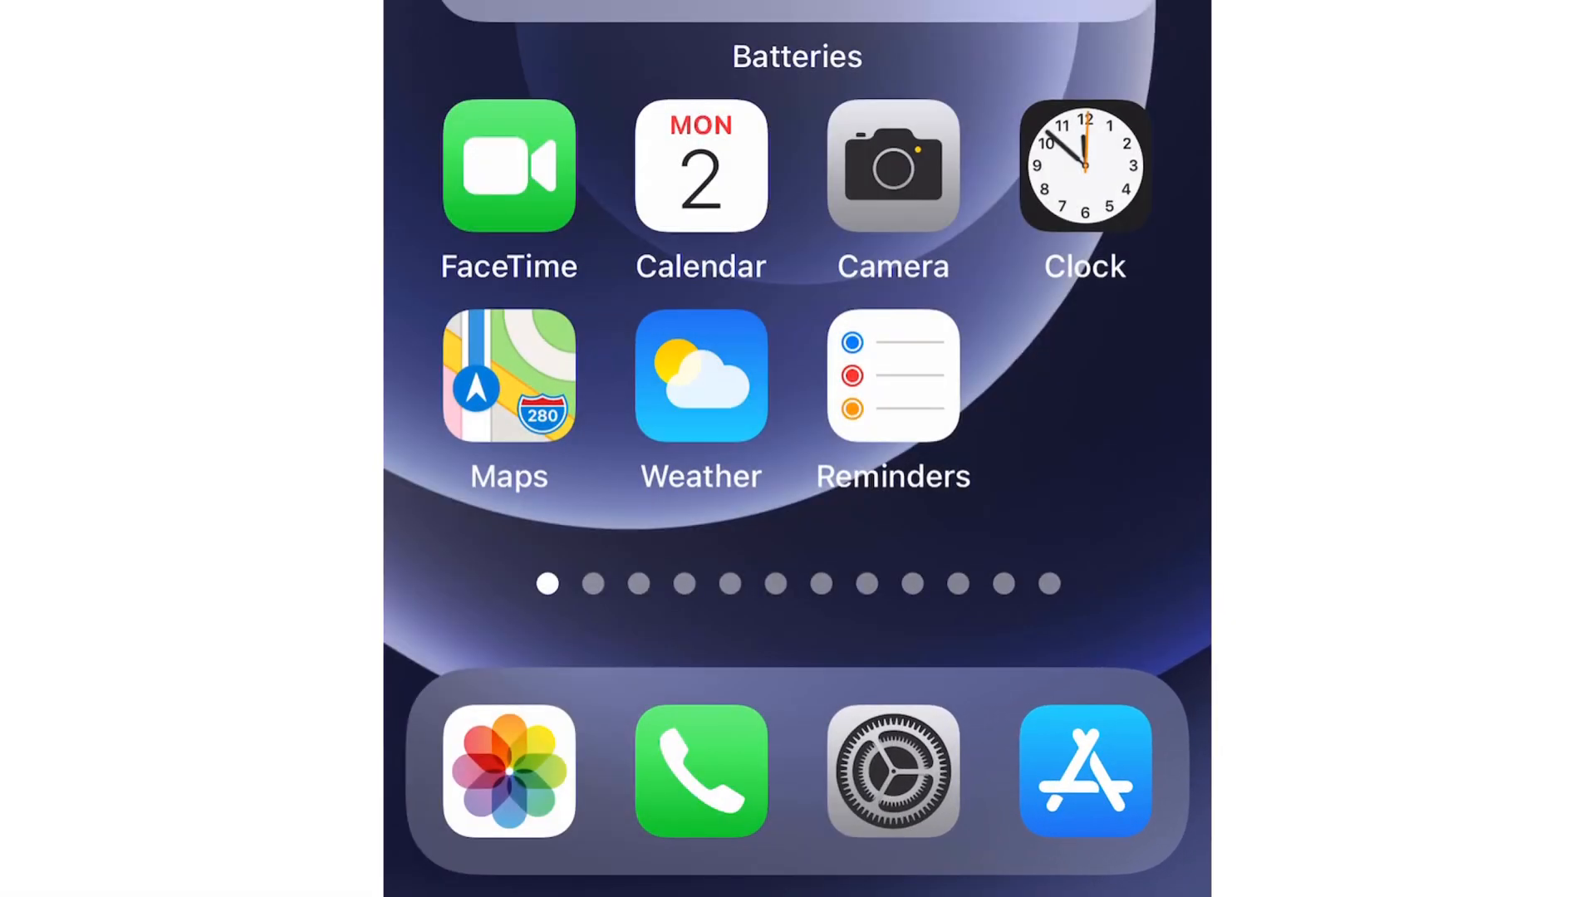
Step: In the App Store, go to the account's Subscriptions and select Get Apple One
left_click(1083, 770)
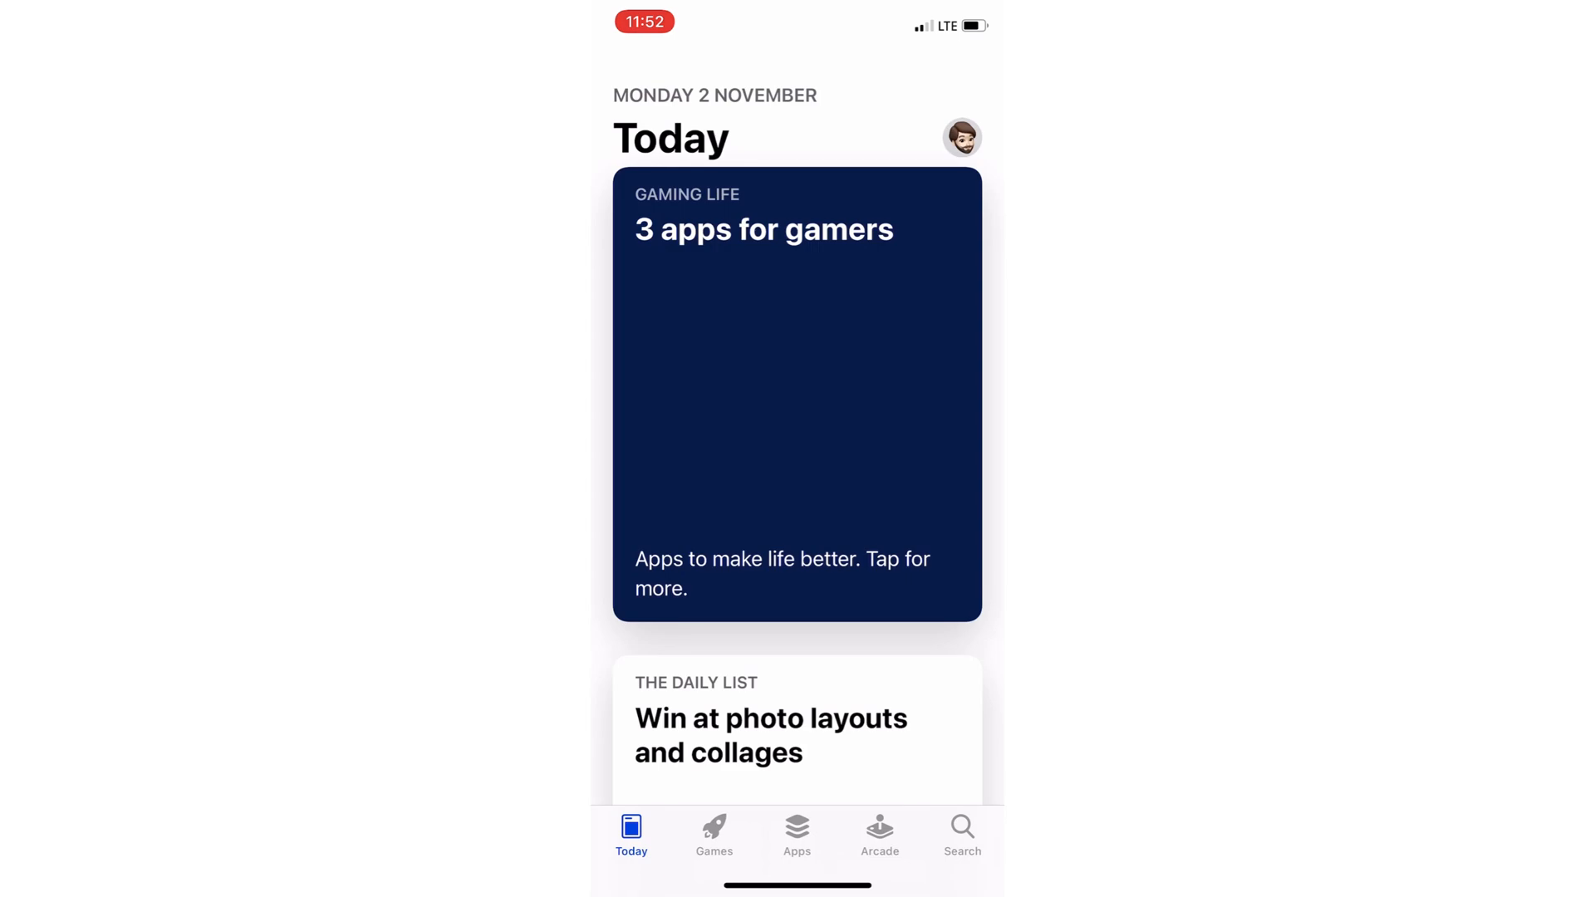
left_click(960, 138)
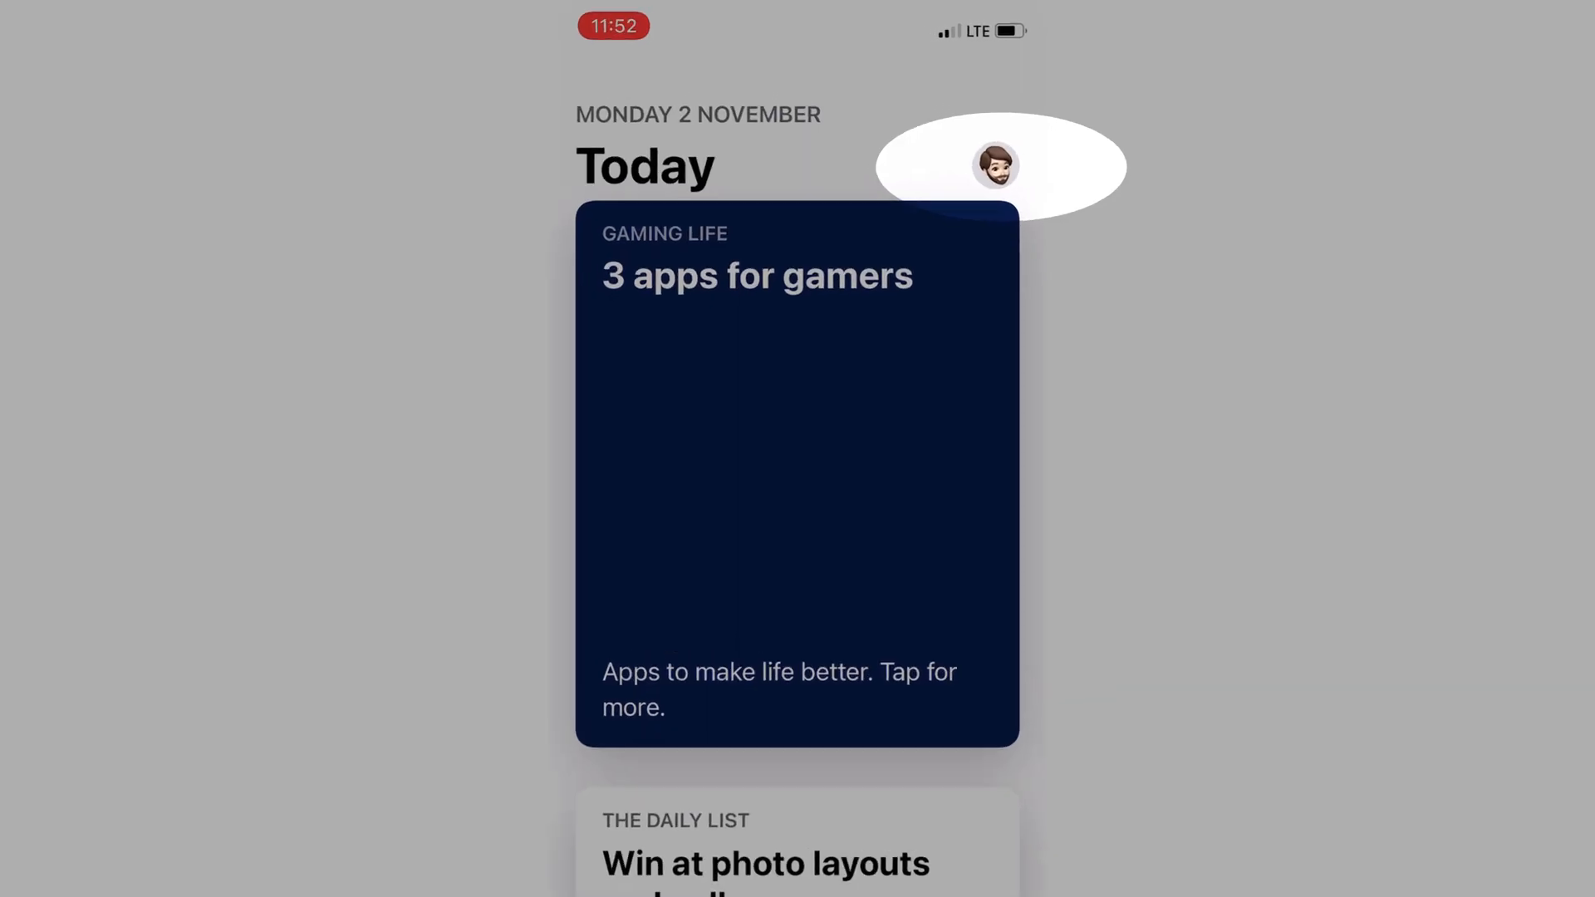
left_click(996, 165)
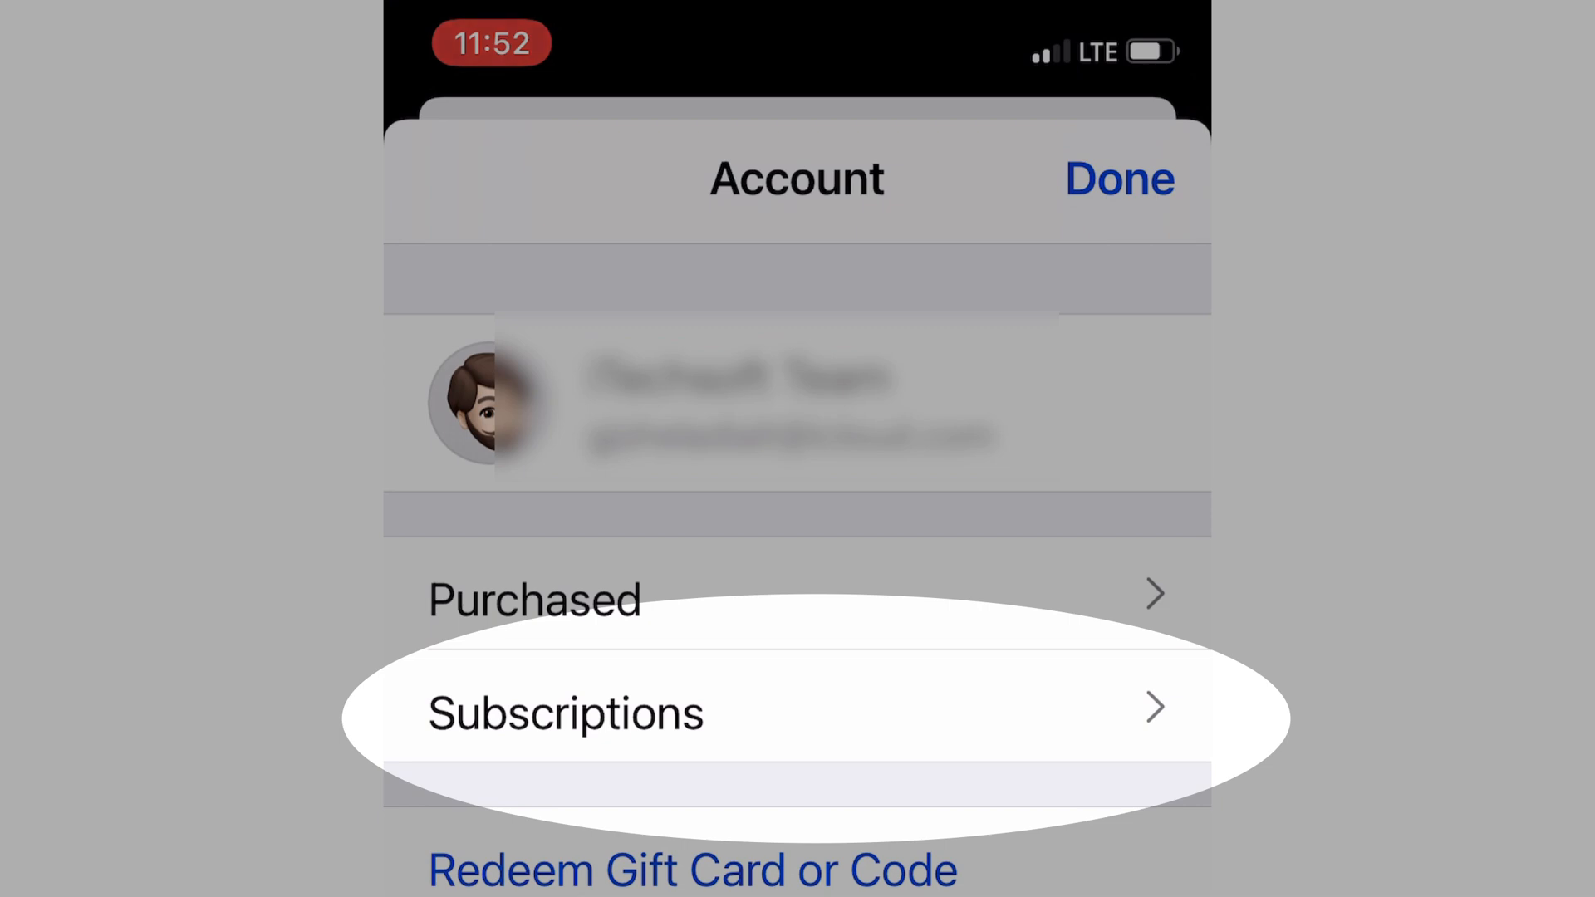
left_click(566, 712)
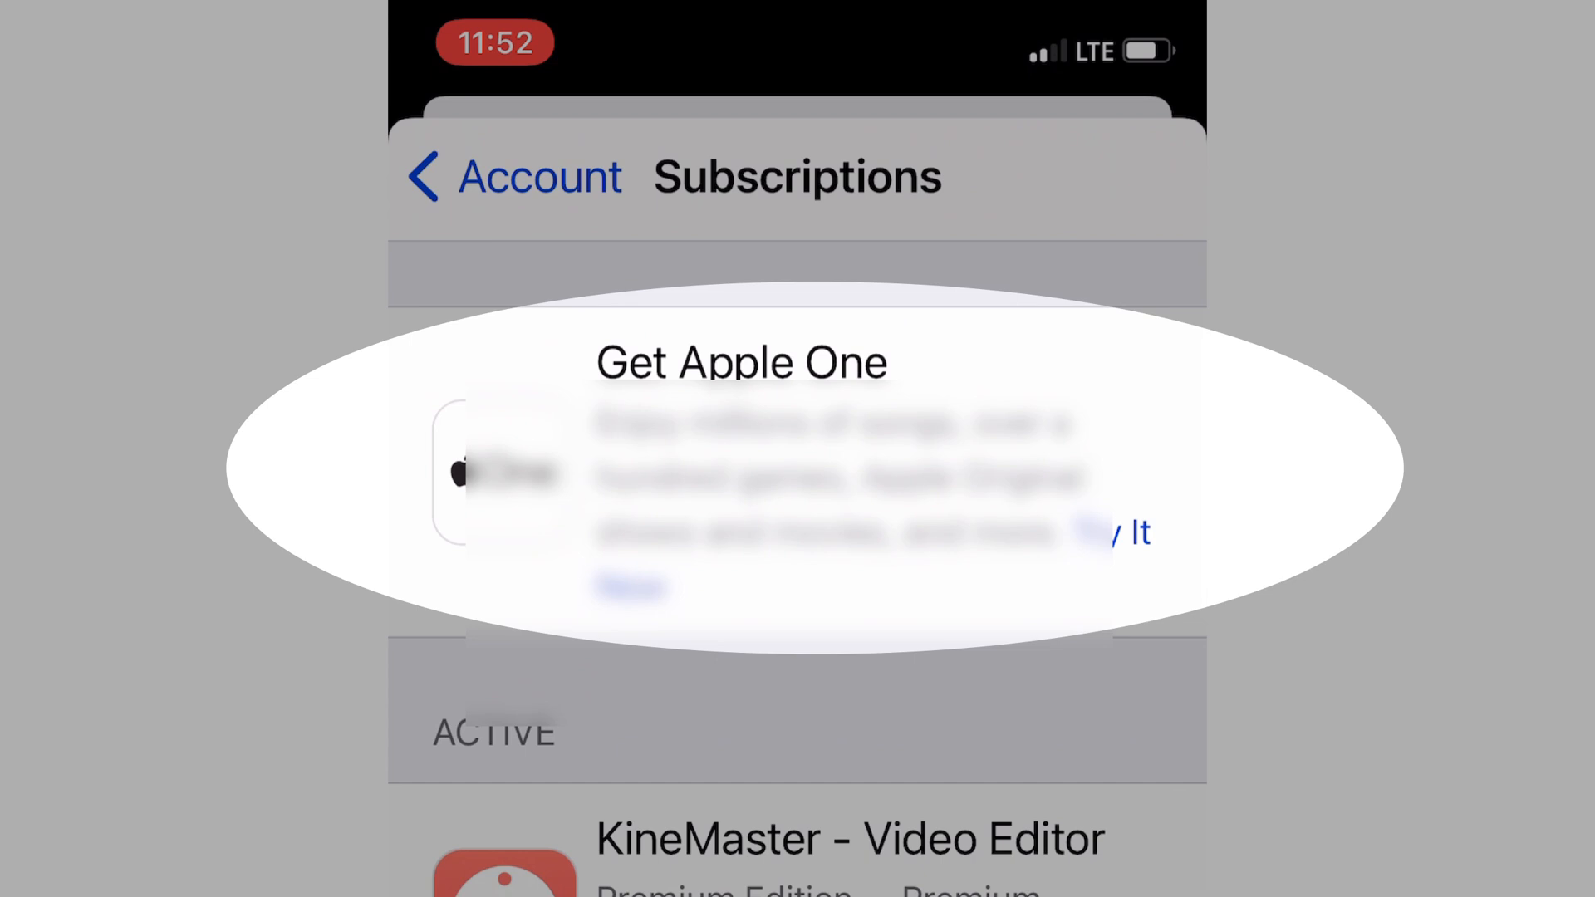
left_click(739, 363)
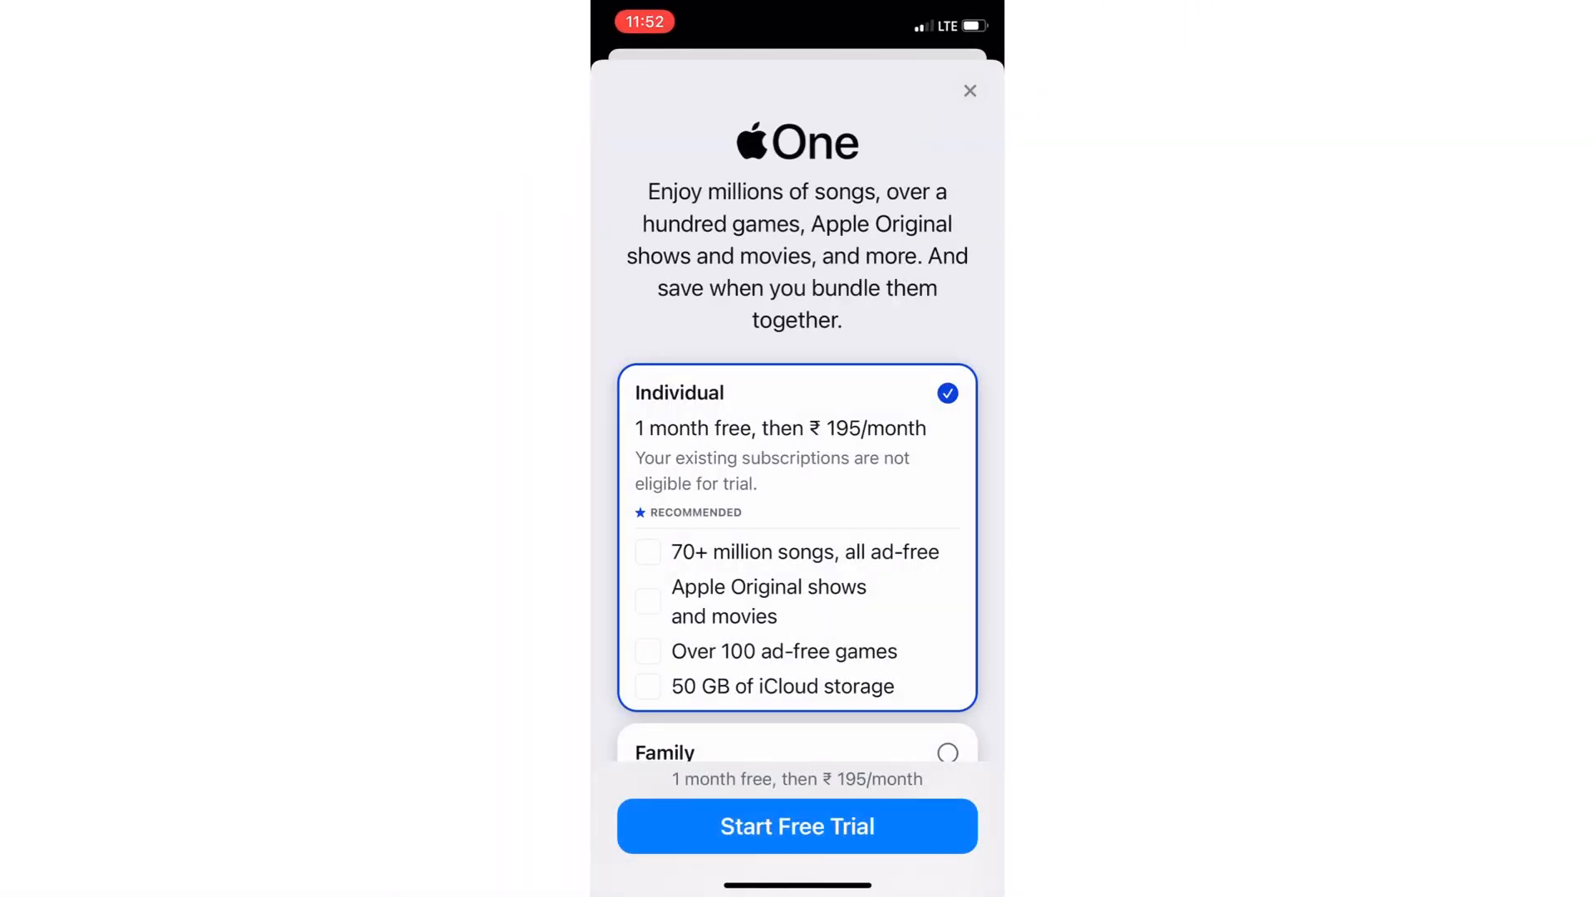
Step: Start the Individual free trial and confirm the purchase: one free month, then ₹195 monthly
scroll("down", 3)
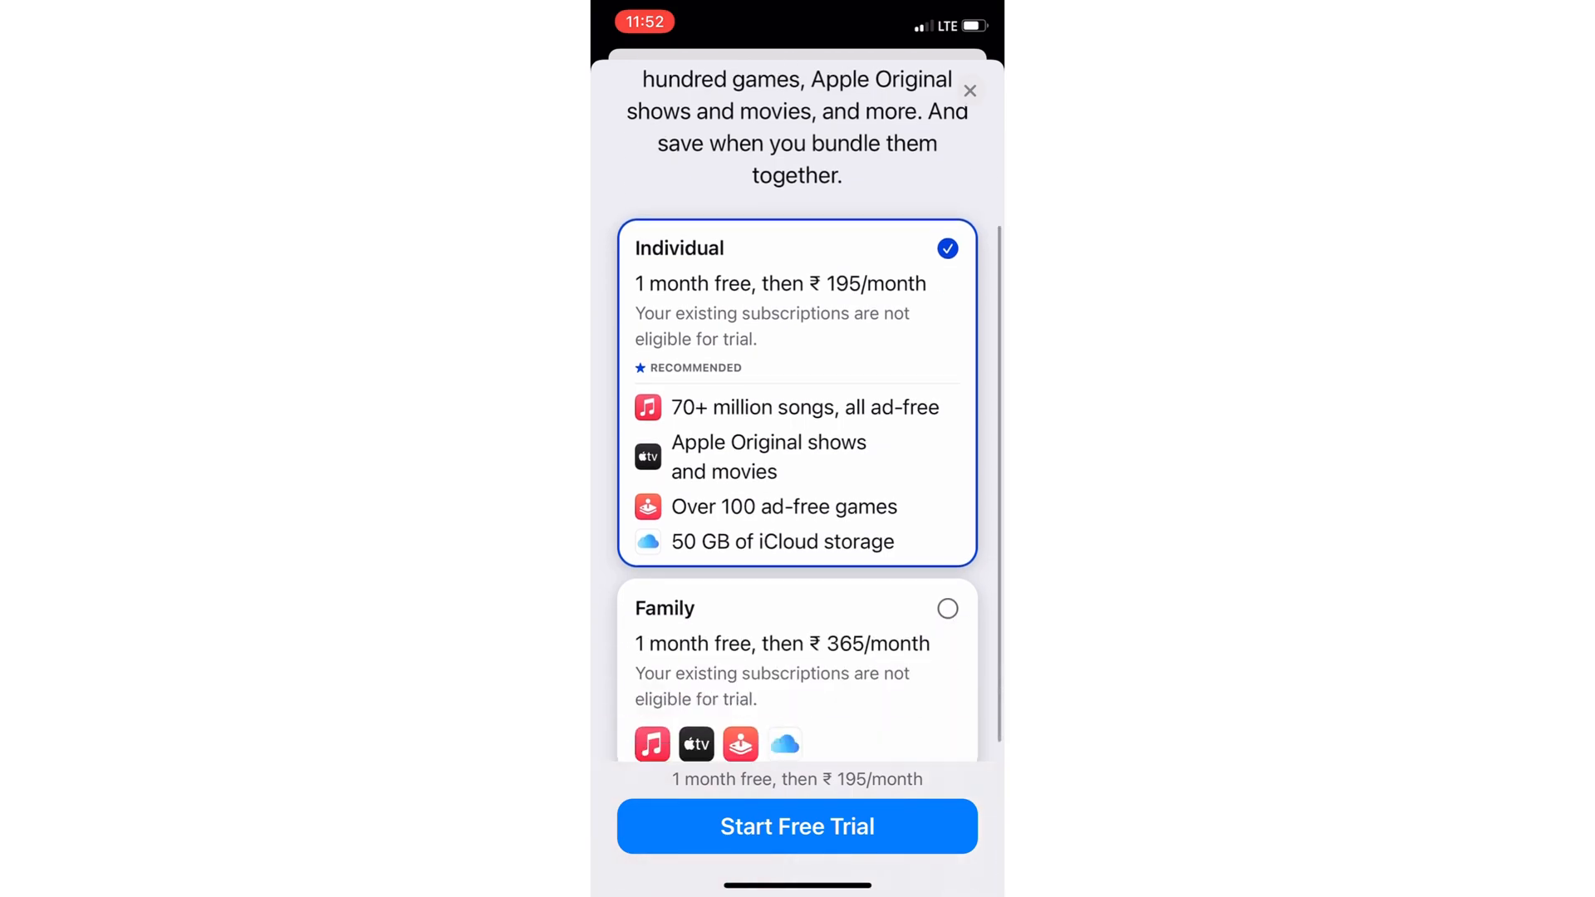
left_click(797, 826)
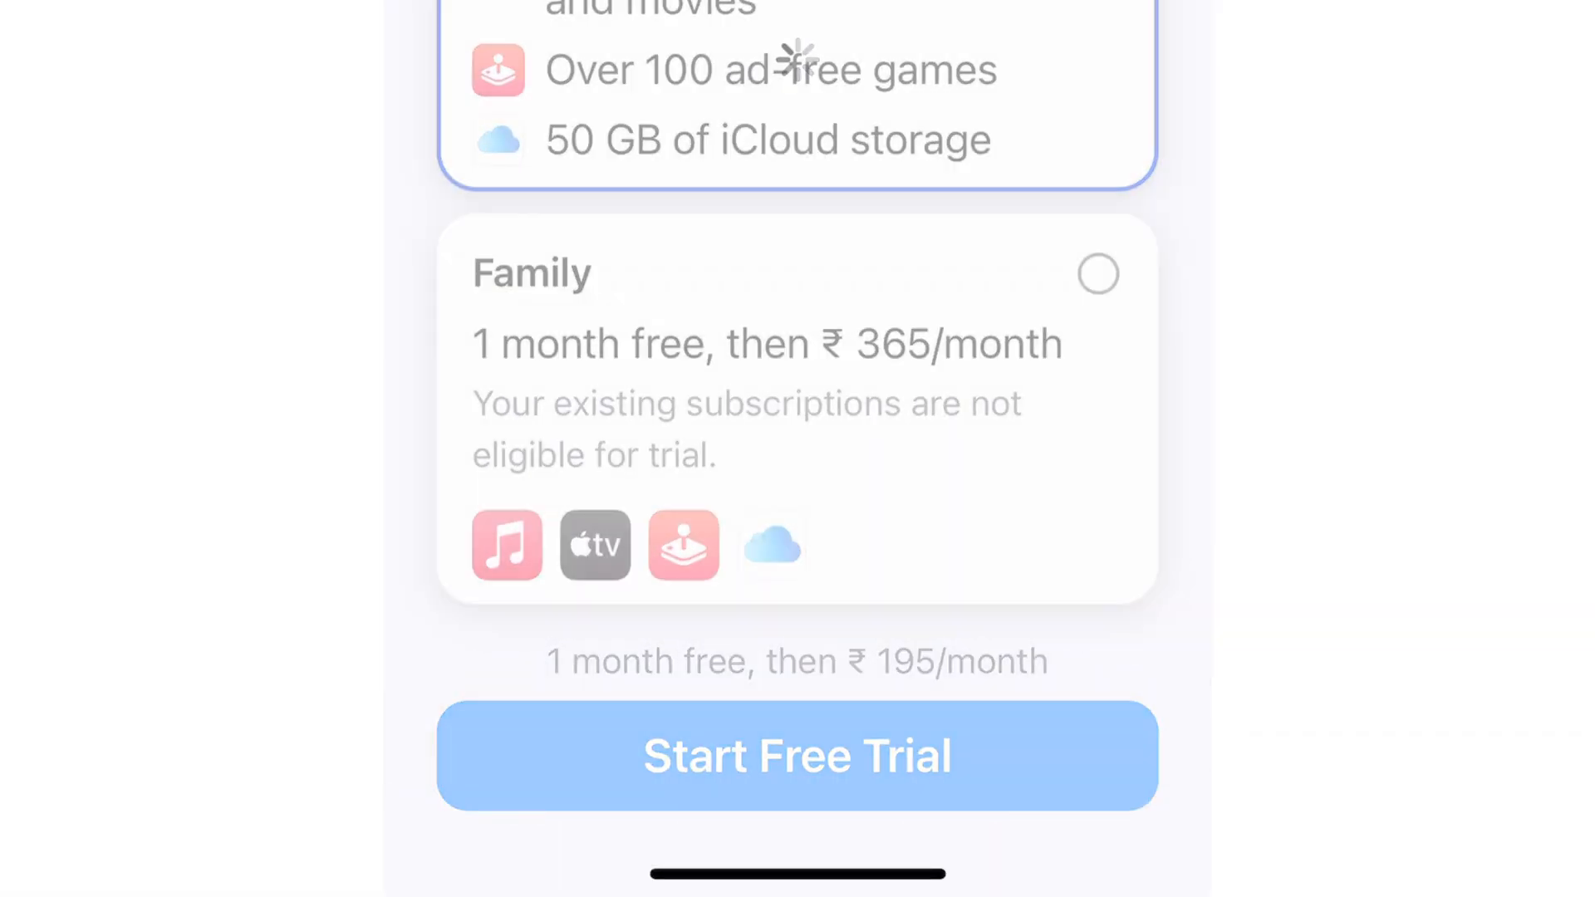
scroll("down", 3)
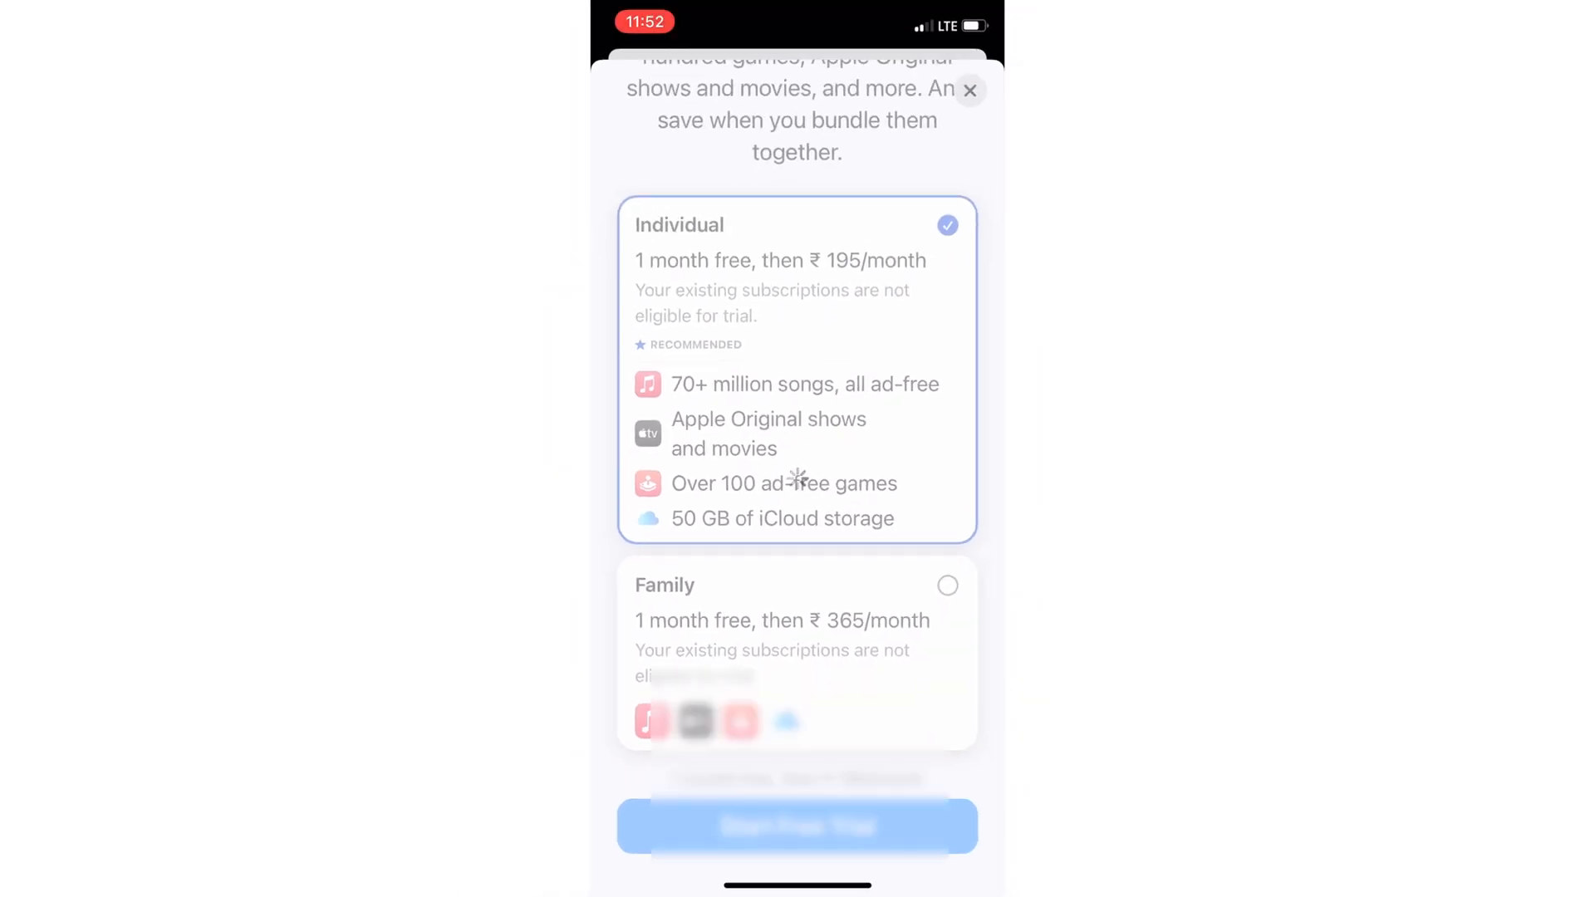
left_click(797, 826)
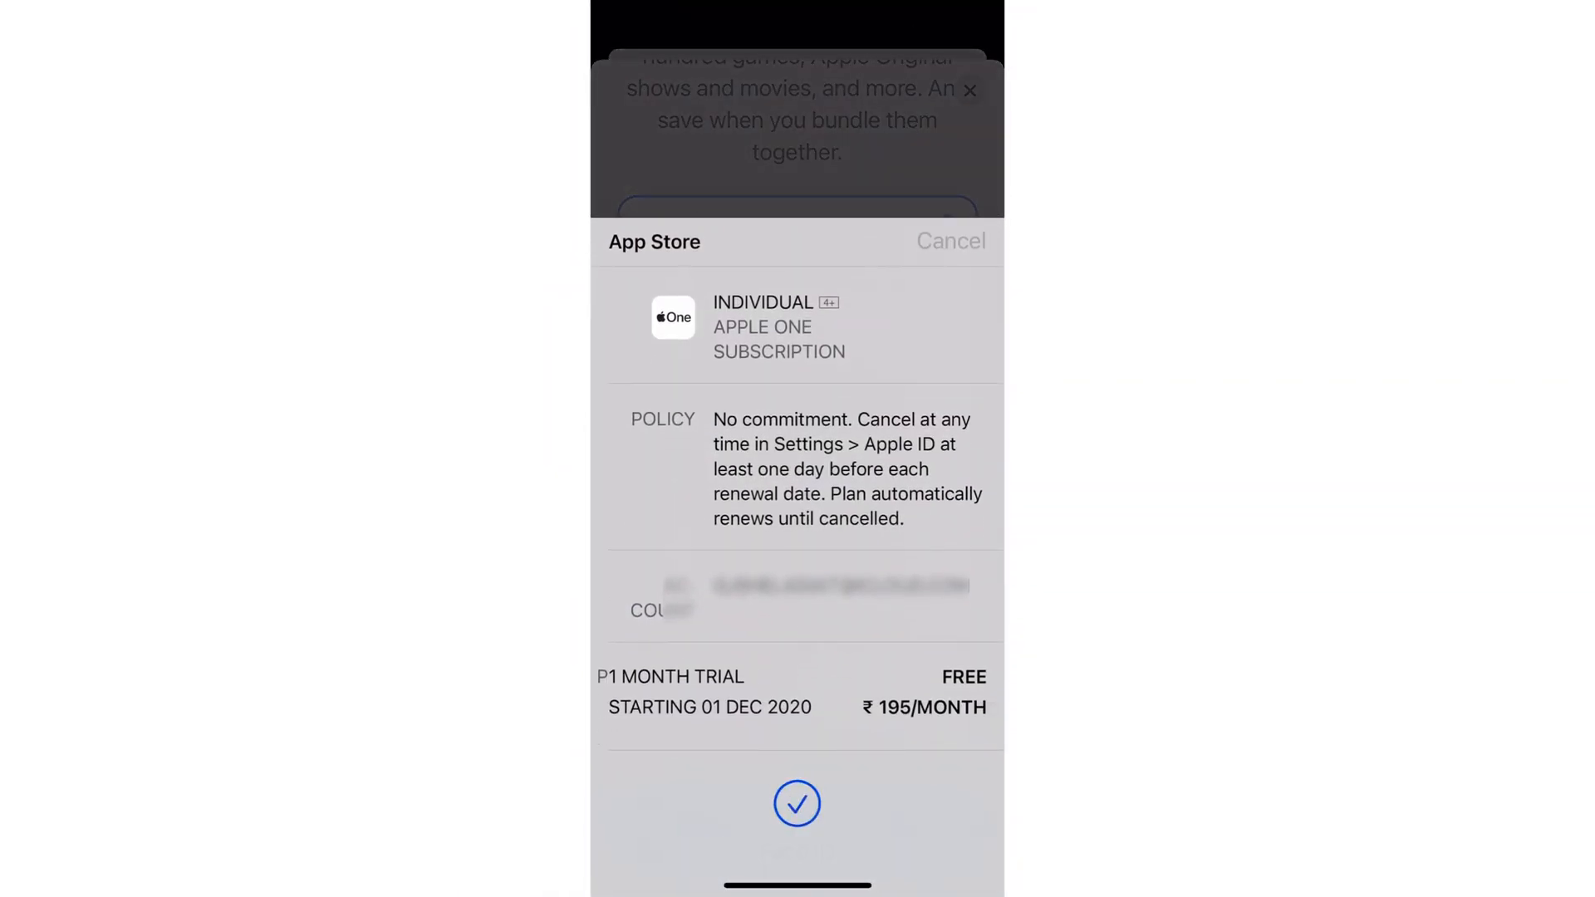